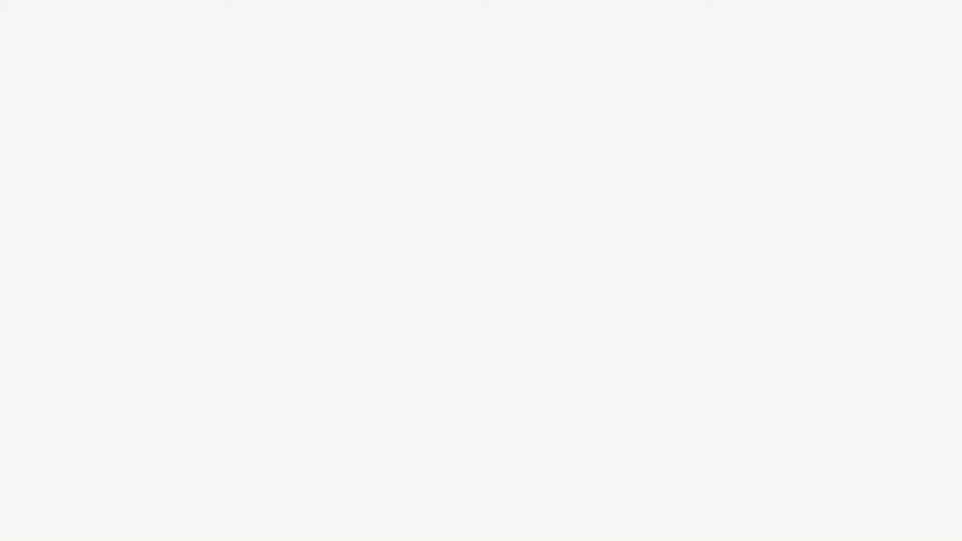
type("Short Lessons in Native North")
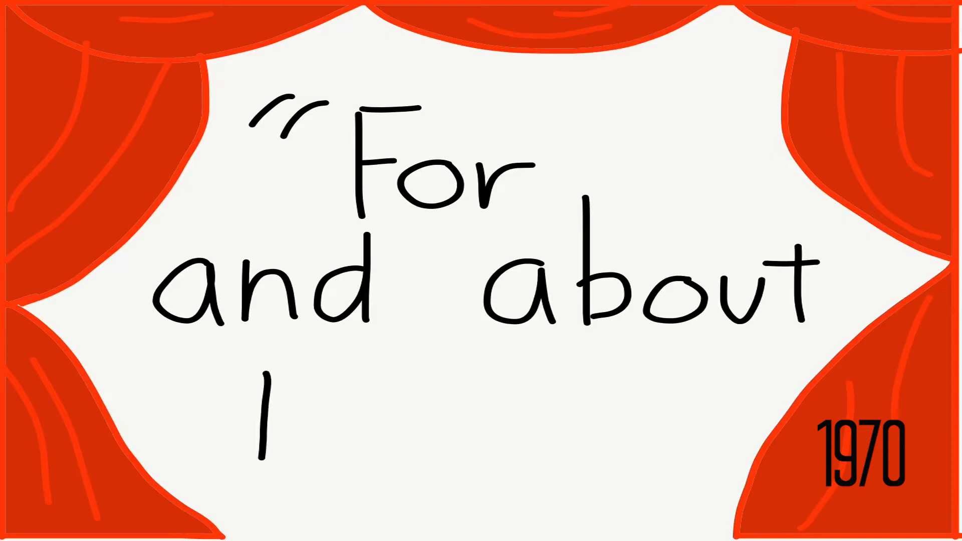
type("Indian")
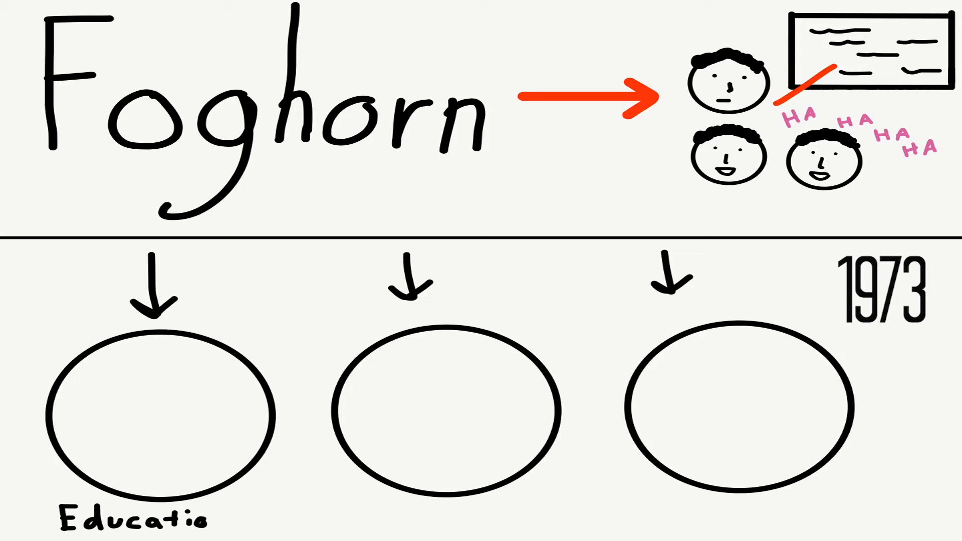
type("Television")
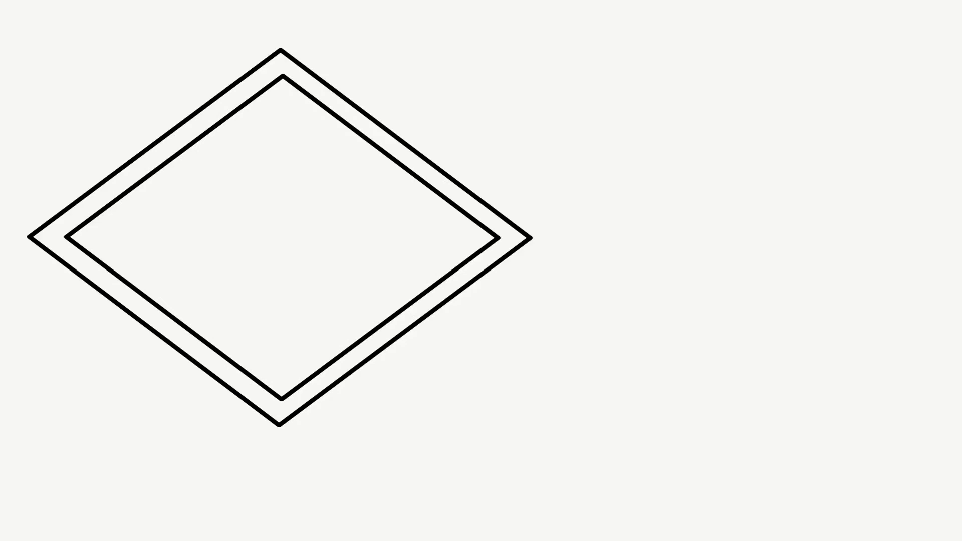
type("Dead E")
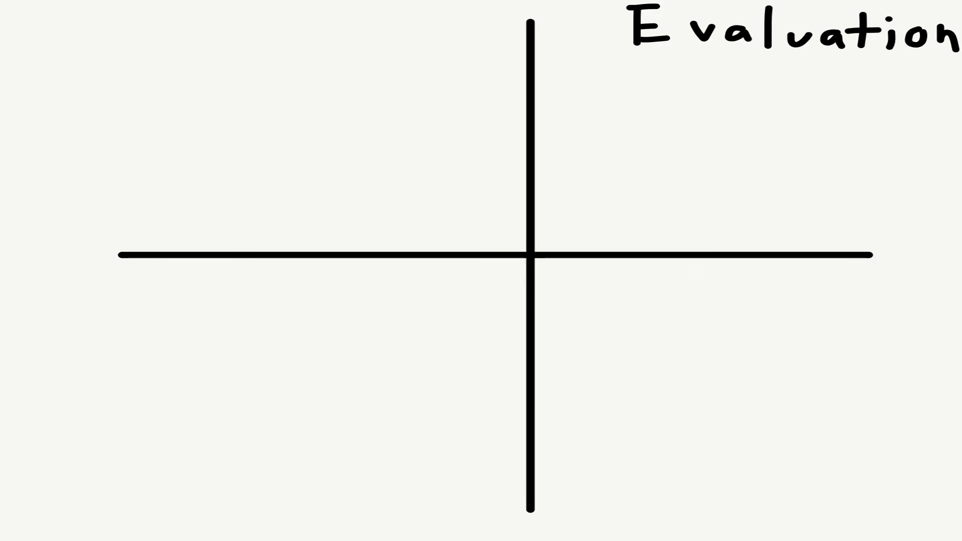
type("Development")
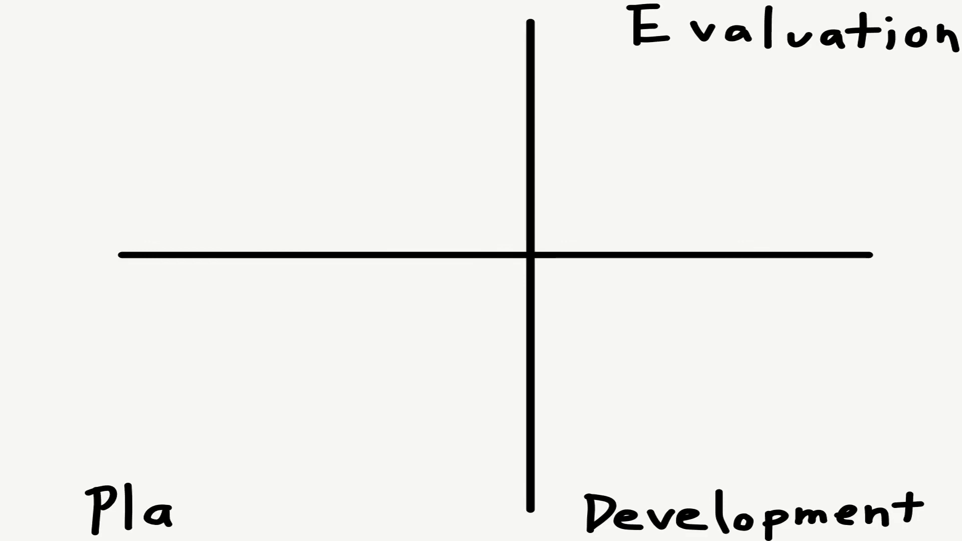